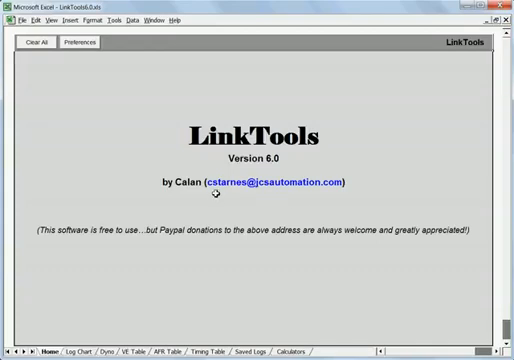
mouse_move(195, 217)
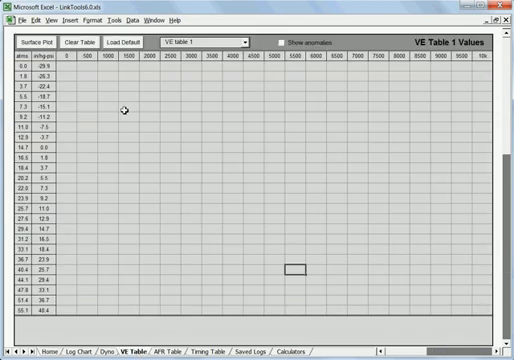
Step: Load the default values into VE table 1 on the VE Table sheet
click(132, 43)
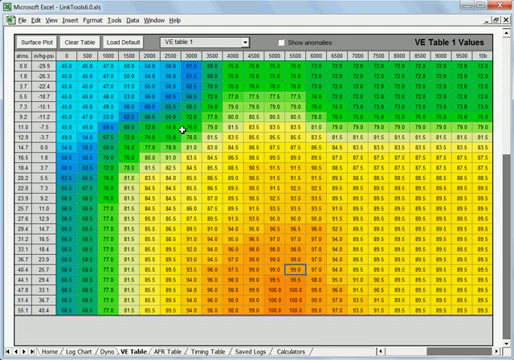
mouse_move(209, 100)
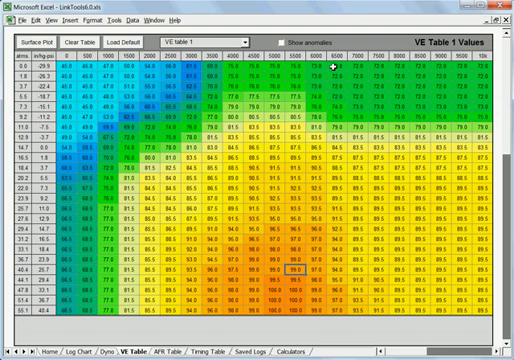
mouse_move(322, 68)
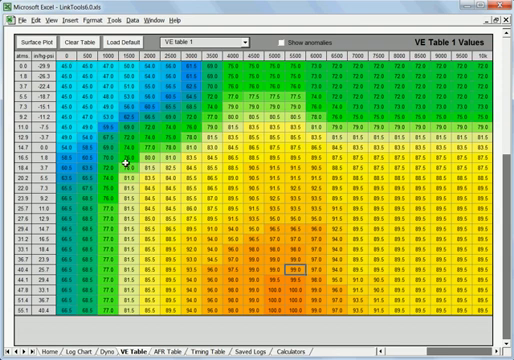
mouse_move(277, 174)
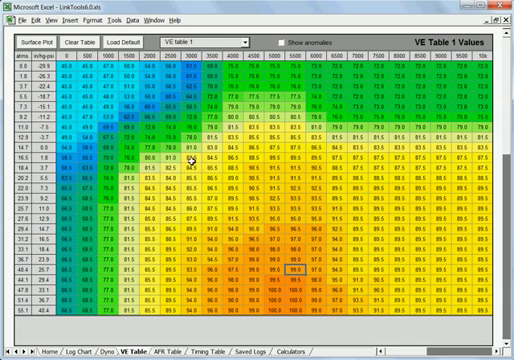
mouse_move(398, 216)
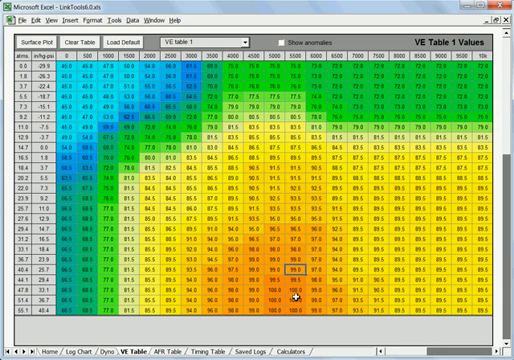
mouse_move(311, 112)
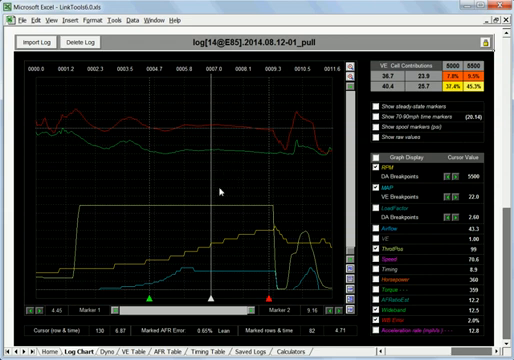
mouse_move(200, 326)
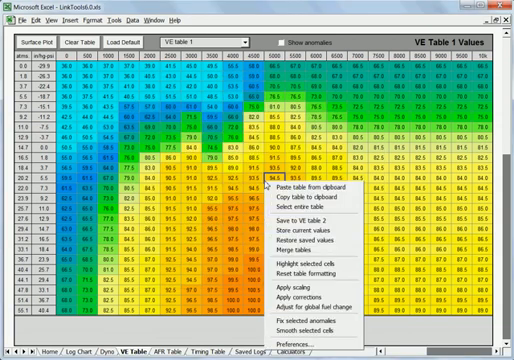
mouse_move(305, 232)
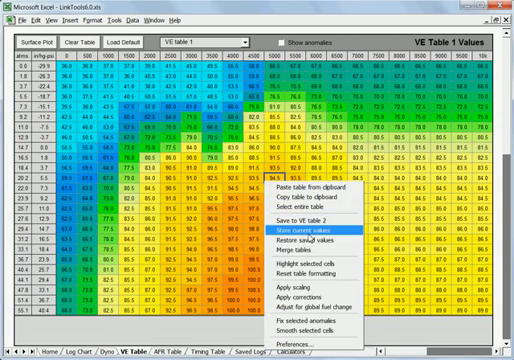
Step: Store VE table 1's current values via the Store current values command
click(305, 231)
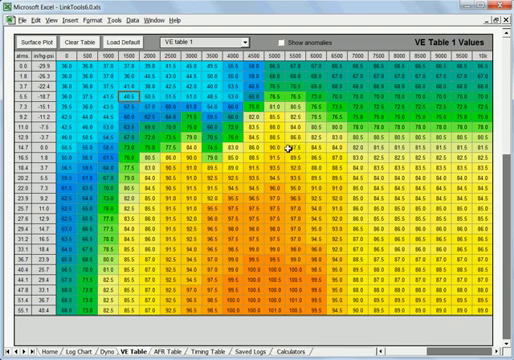
mouse_move(187, 190)
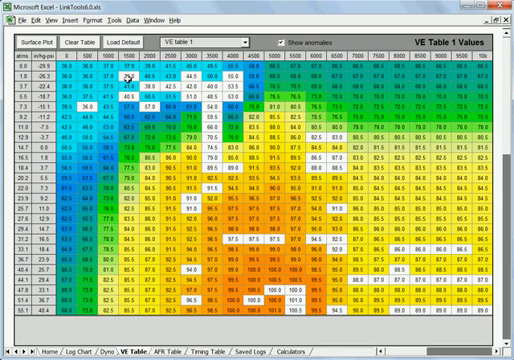
mouse_move(143, 187)
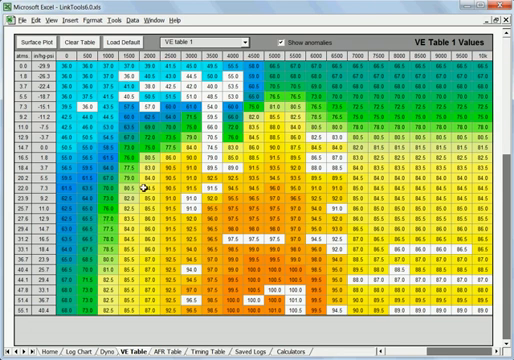
mouse_move(362, 133)
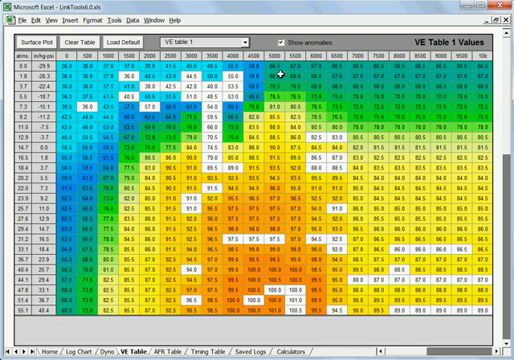
mouse_move(425, 300)
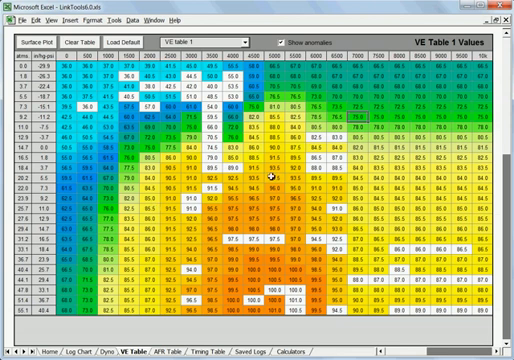
mouse_move(270, 122)
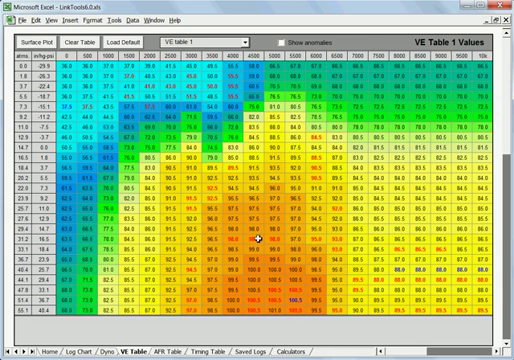
mouse_move(197, 133)
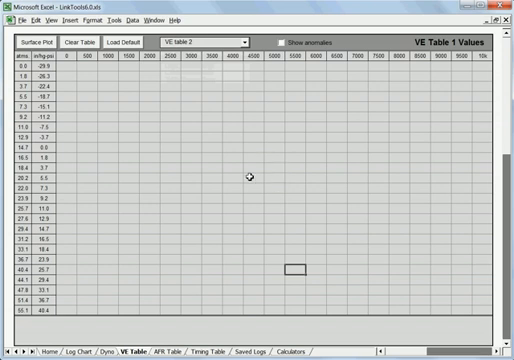
mouse_move(96, 188)
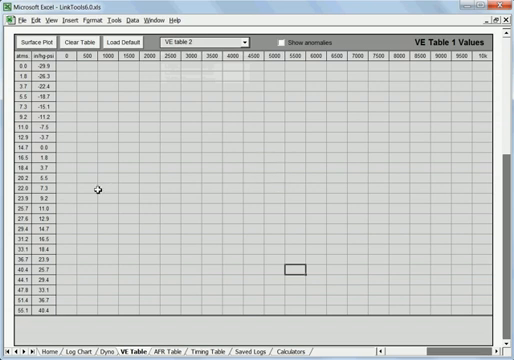
Step: Paste the anomalous VE table from the clipboard into VE table 2
right_click(320, 187)
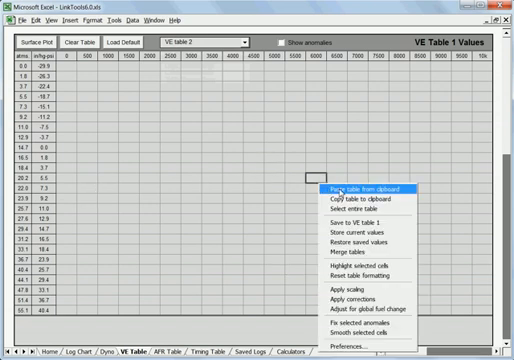
click(349, 189)
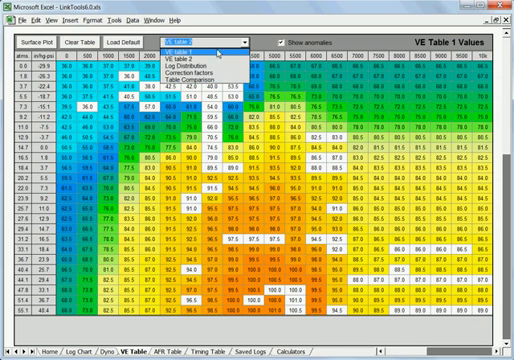
Step: Switch to VE table 1, then view the Table Comparison between both VE tables
click(199, 44)
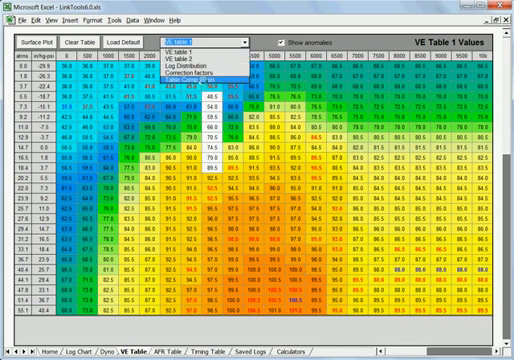
click(206, 63)
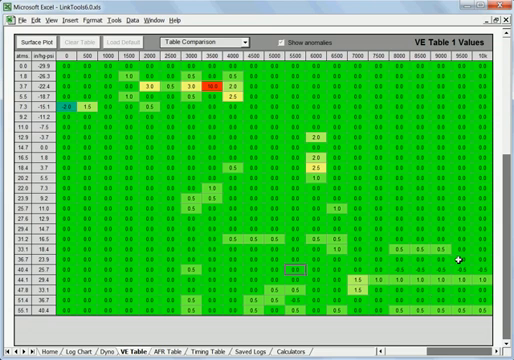
mouse_move(120, 163)
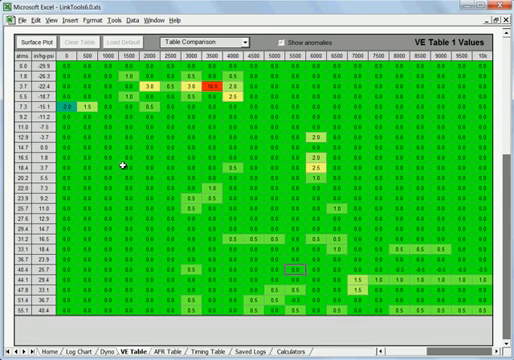
mouse_move(388, 237)
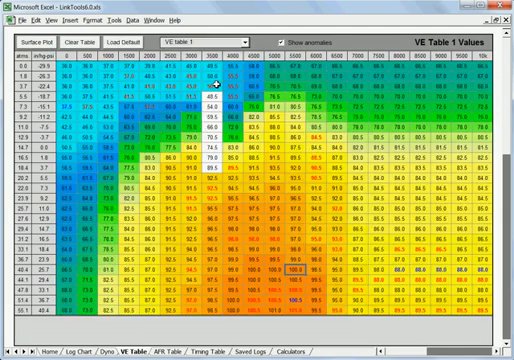
mouse_move(320, 191)
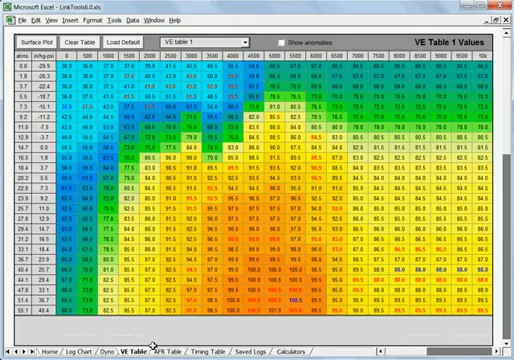
Step: Apply the anomaly correction command from VE table 1's context menu
right_click(230, 130)
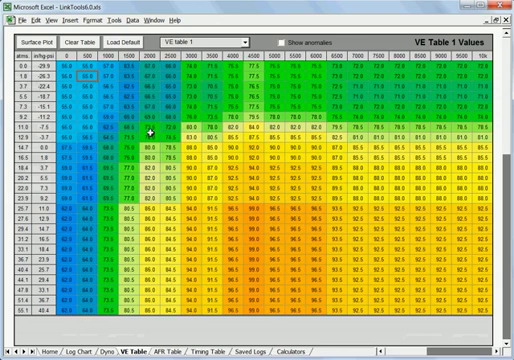
mouse_move(305, 205)
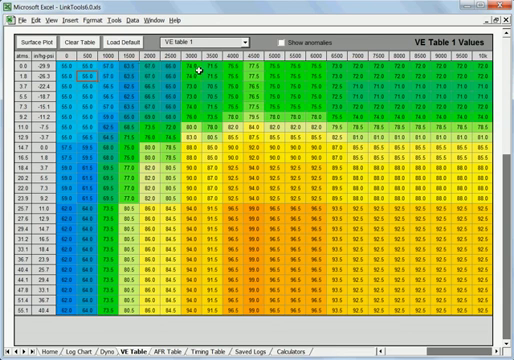
mouse_move(340, 143)
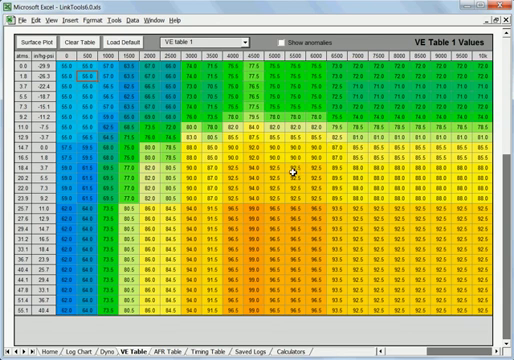
mouse_move(148, 210)
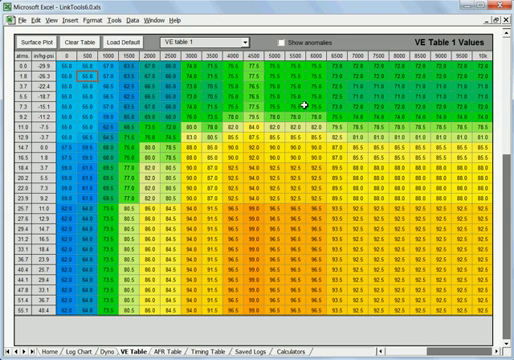
mouse_move(245, 163)
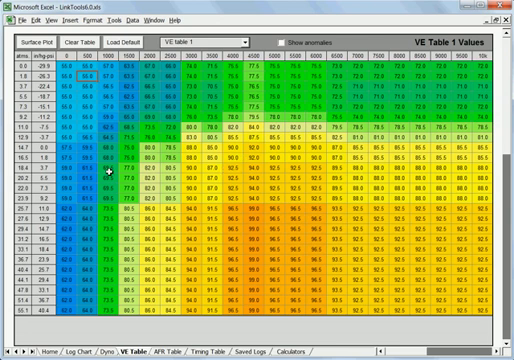
mouse_move(262, 138)
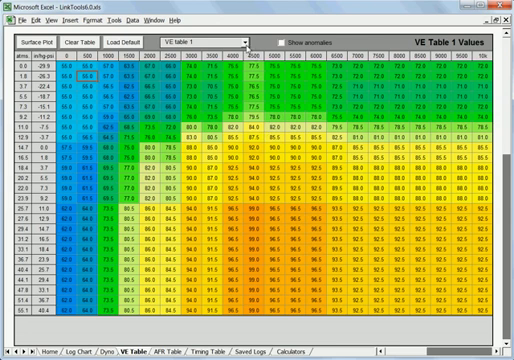
Step: Show the Table Comparison, with differences up to about 3.5 in rows 3.7/5.5
right_click(320, 135)
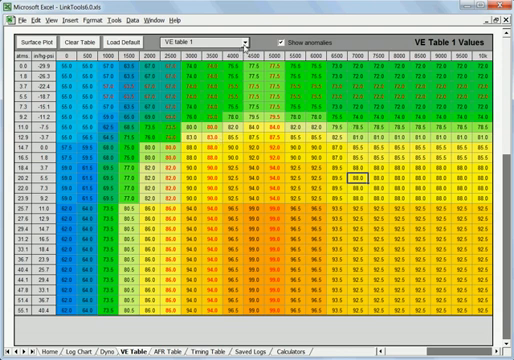
click(200, 44)
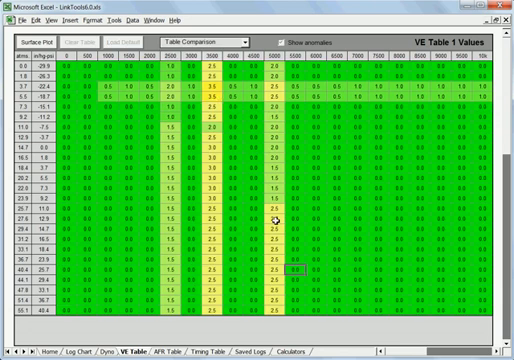
Step: Display VE table 1 again with anomalous cells highlighted in white
click(245, 42)
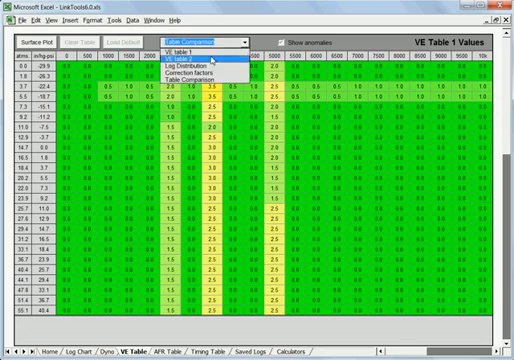
click(190, 57)
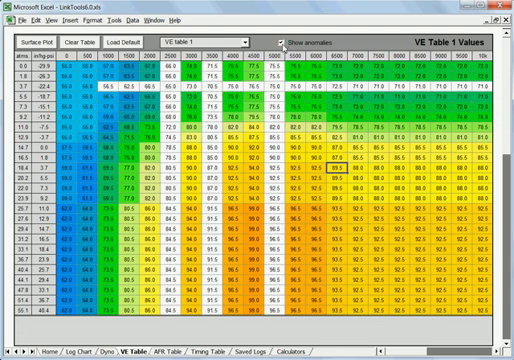
Step: Turn off anomaly highlighting and smooth the selected block of cells
click(281, 41)
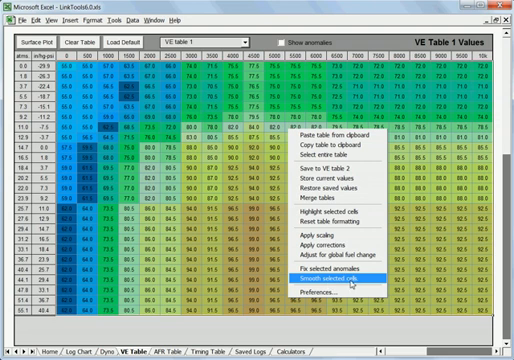
click(333, 278)
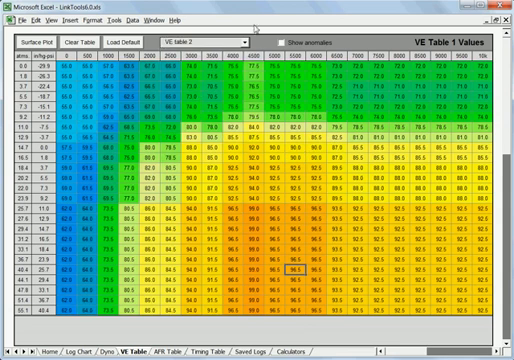
Step: Compare VE table 1 against VE table 2, then return to VE table 1
click(248, 47)
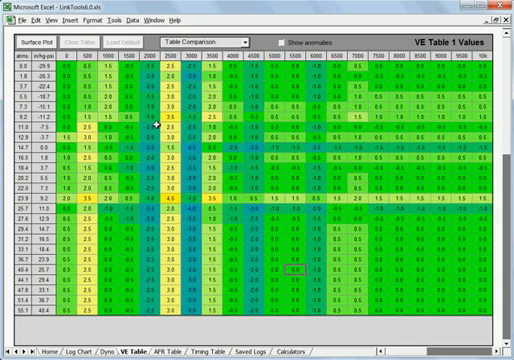
mouse_move(331, 159)
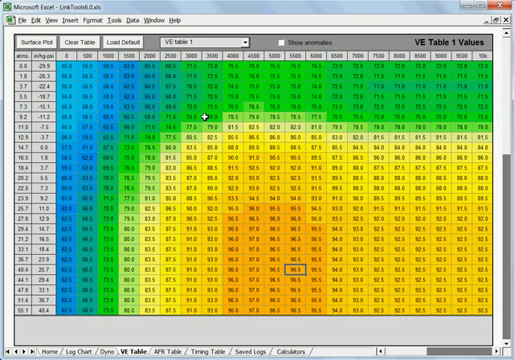
mouse_move(295, 75)
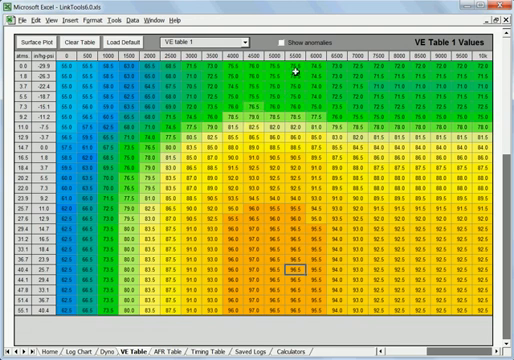
click(272, 48)
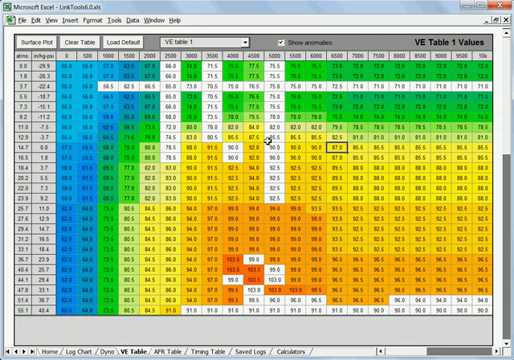
mouse_move(232, 272)
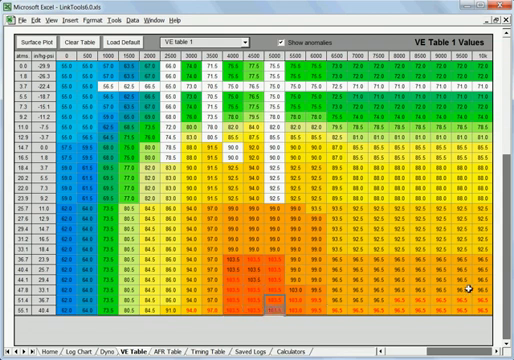
mouse_move(361, 247)
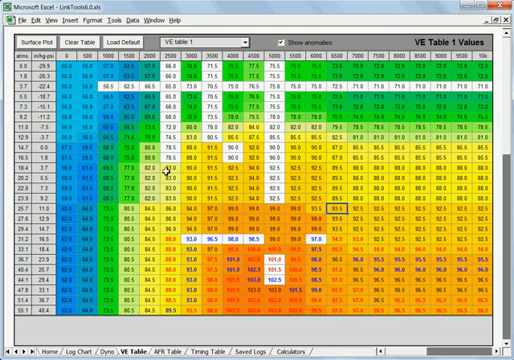
mouse_move(249, 229)
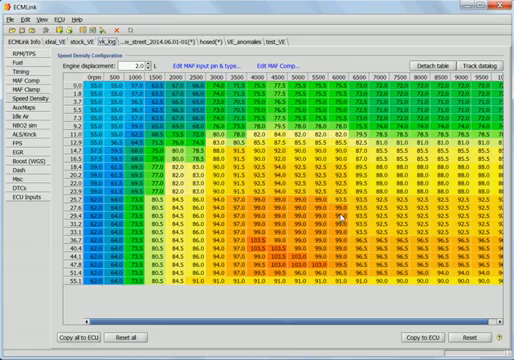
Step: Fix the flagged high anomalies in VE table 1's bottom rows via the right-click menu
right_click(320, 185)
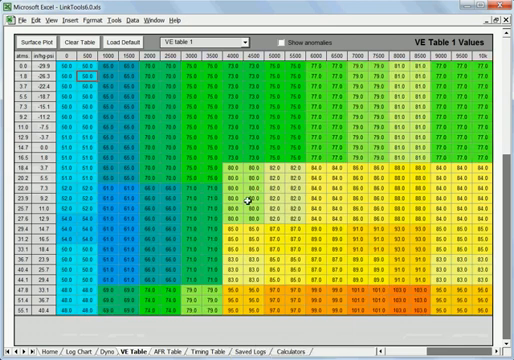
mouse_move(170, 145)
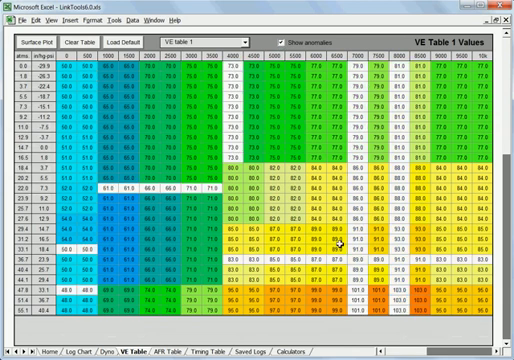
mouse_move(265, 172)
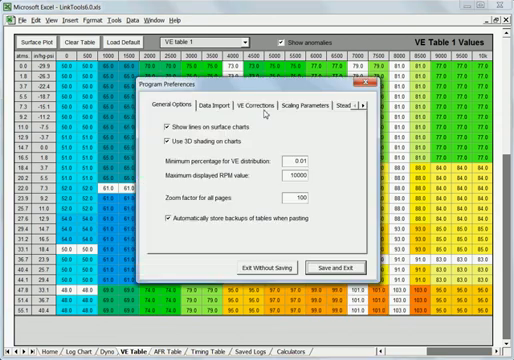
Step: Keep 'Correct rows and columns' on the VE Corrections tab and save the preferences
click(240, 103)
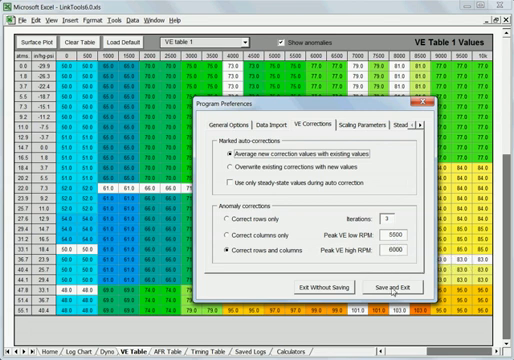
click(397, 287)
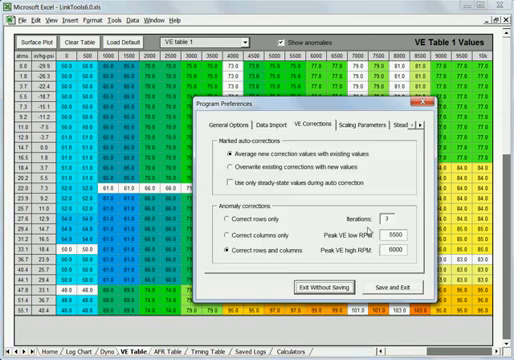
mouse_move(412, 216)
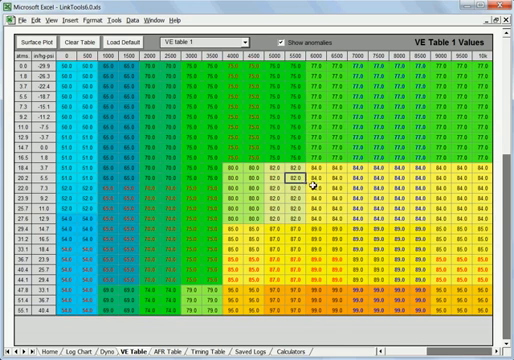
Step: Right-click VE table 1 to bring up its actions menu
right_click(315, 180)
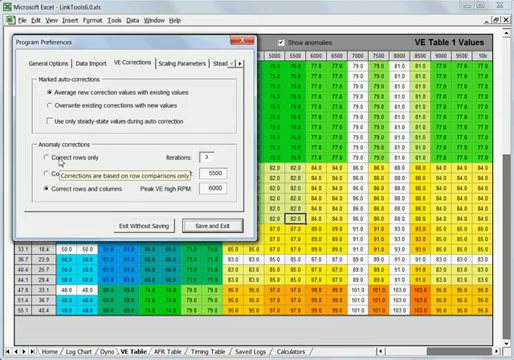
Step: Select 'Correct rows only' as the anomaly correction mode
click(206, 224)
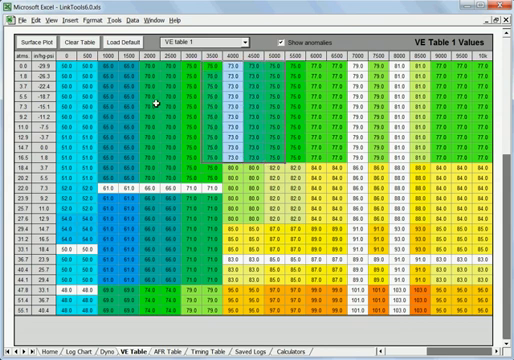
mouse_move(210, 80)
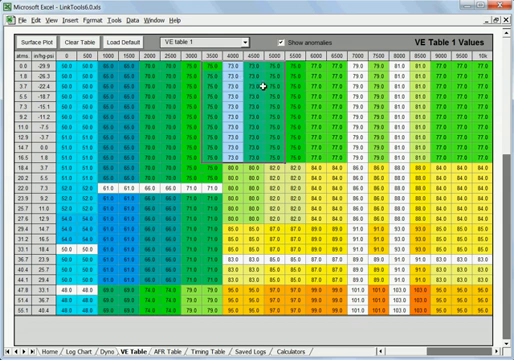
mouse_move(337, 97)
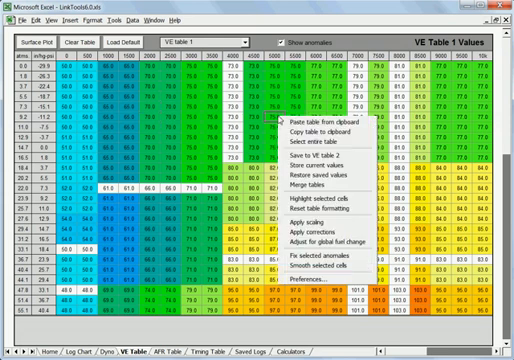
Step: Confirm 'Correct rows only' in Preferences and save it
click(318, 287)
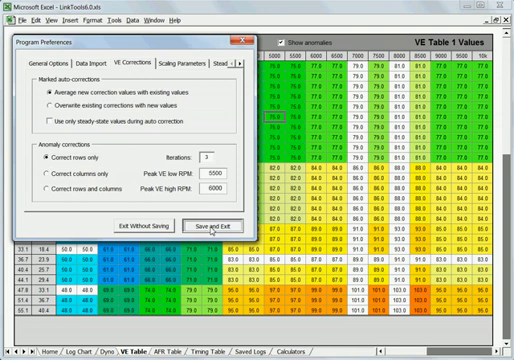
click(211, 225)
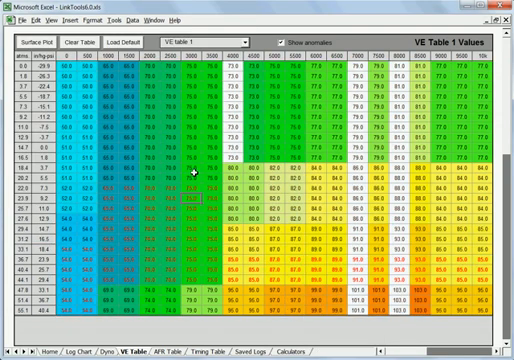
mouse_move(270, 108)
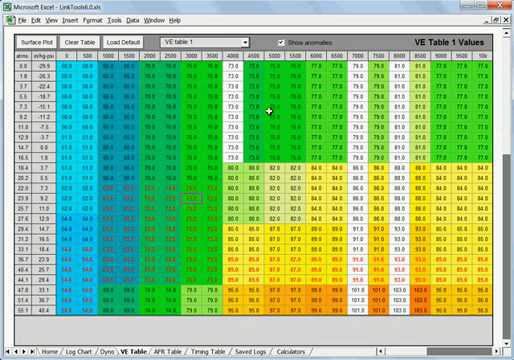
mouse_move(234, 276)
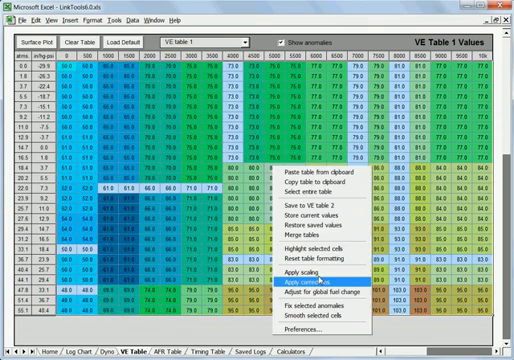
Step: Apply corrections to VE table 1, then reopen its right-click menu
click(302, 280)
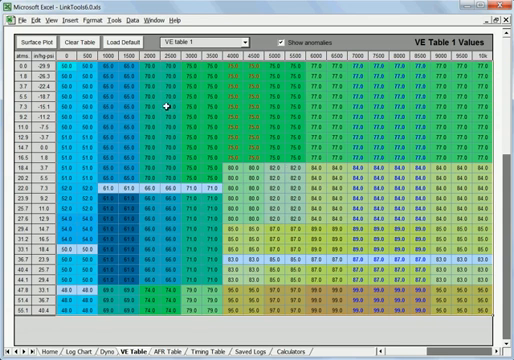
mouse_move(467, 108)
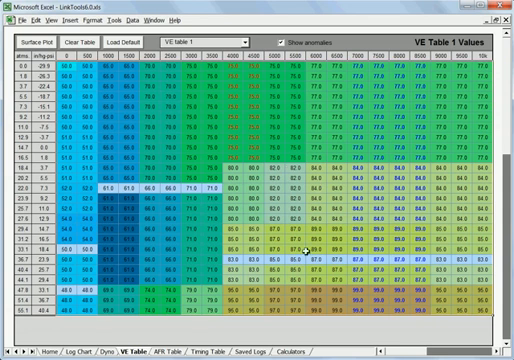
right_click(300, 245)
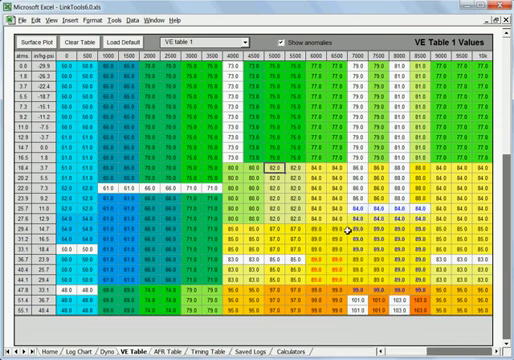
mouse_move(178, 175)
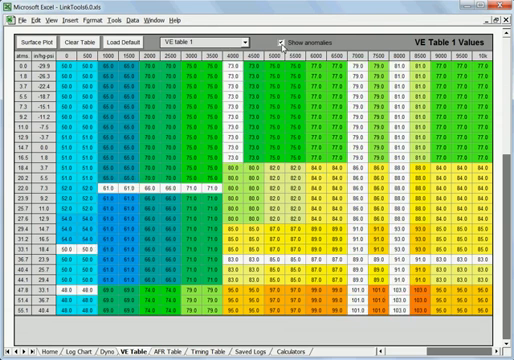
Step: Switch to the Home sheet showing the LinkTools Version 6.0 title
click(279, 44)
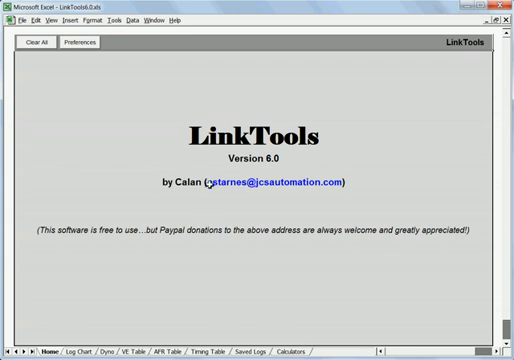
mouse_move(201, 214)
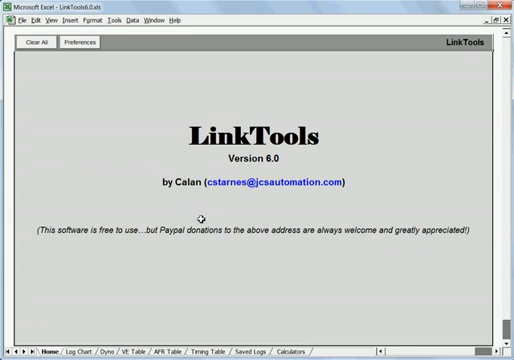
mouse_move(233, 146)
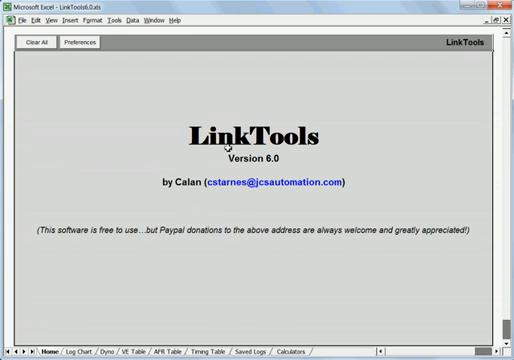